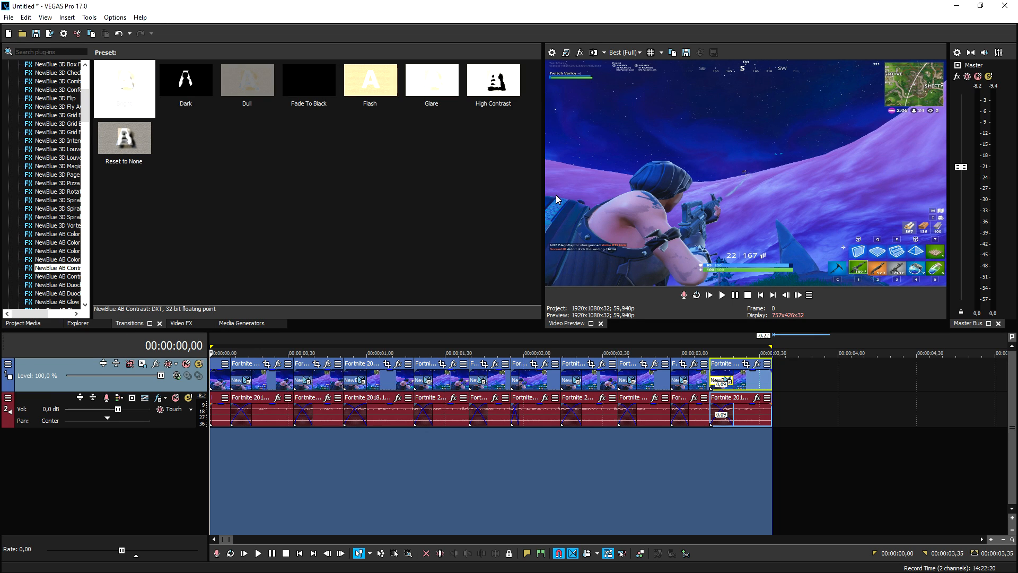
mouse_move(1003, 89)
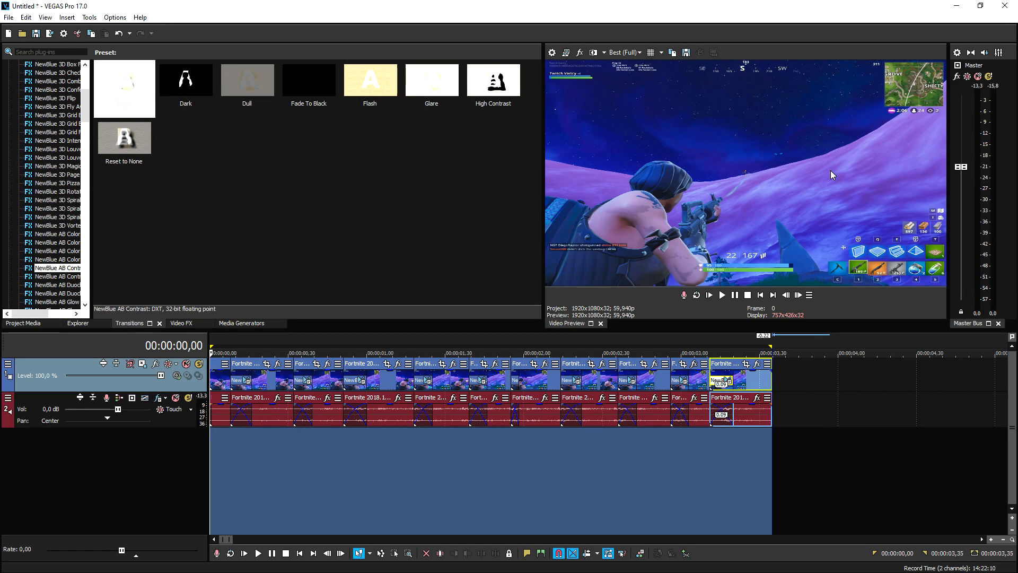
mouse_move(825, 172)
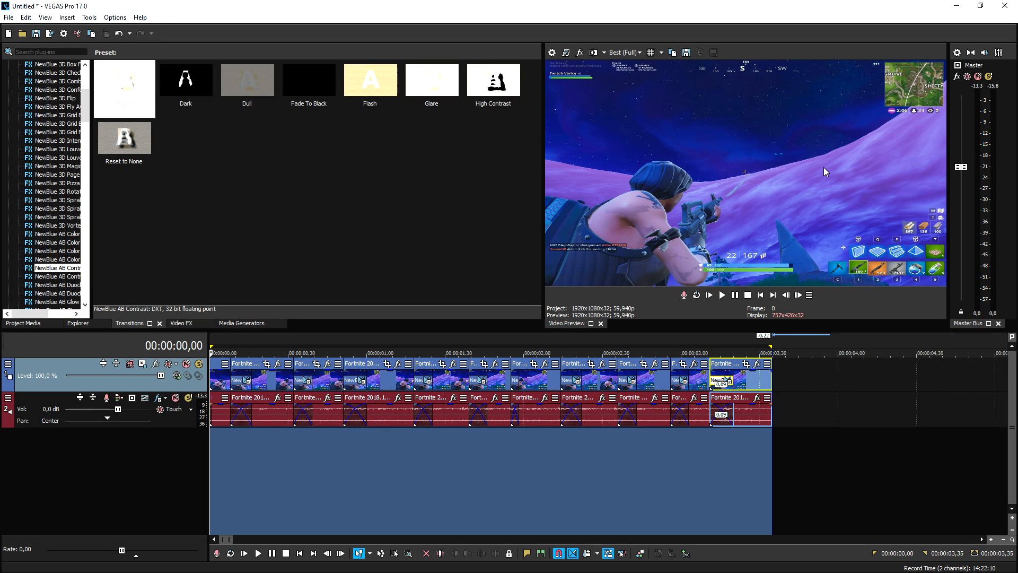
mouse_move(702, 164)
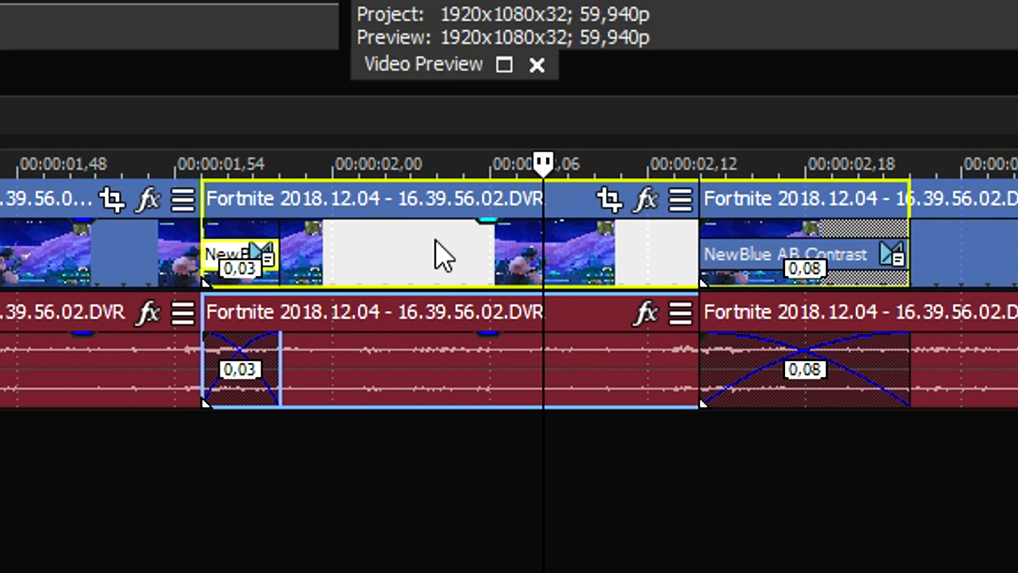
- Set the Fortnite clip's event properties to Disable resample and confirm
right_click(442, 254)
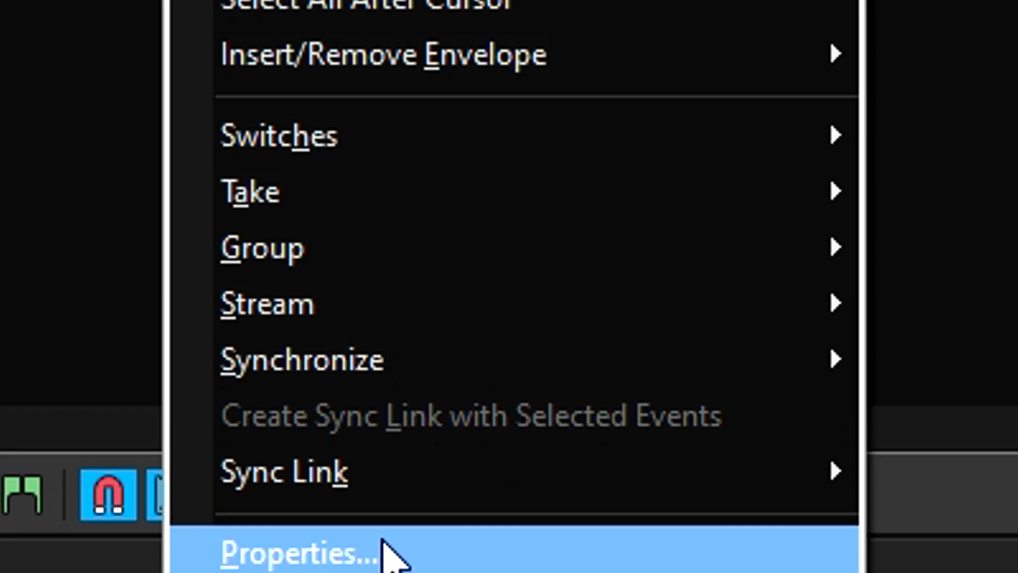
left_click(292, 551)
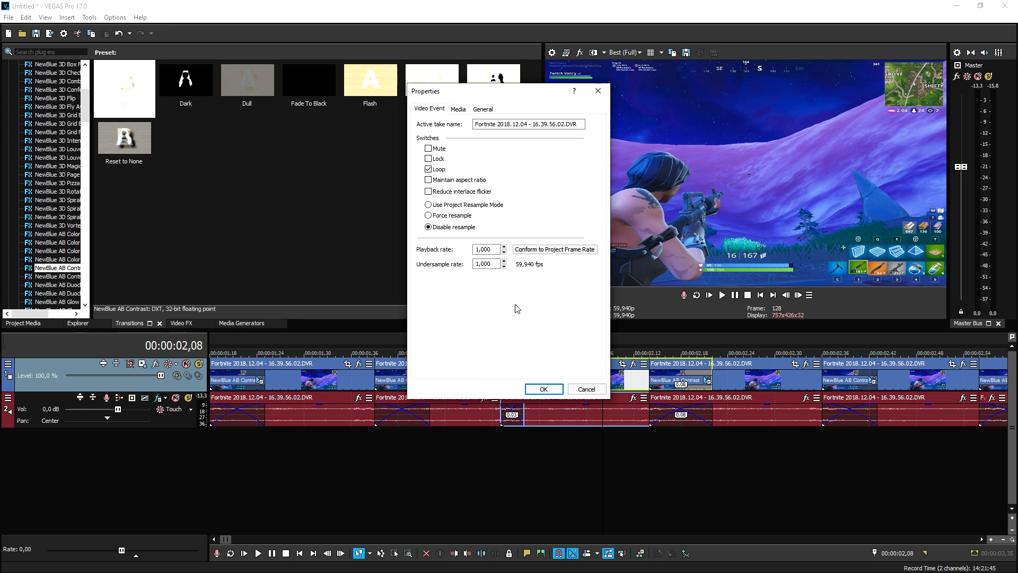
mouse_move(561, 379)
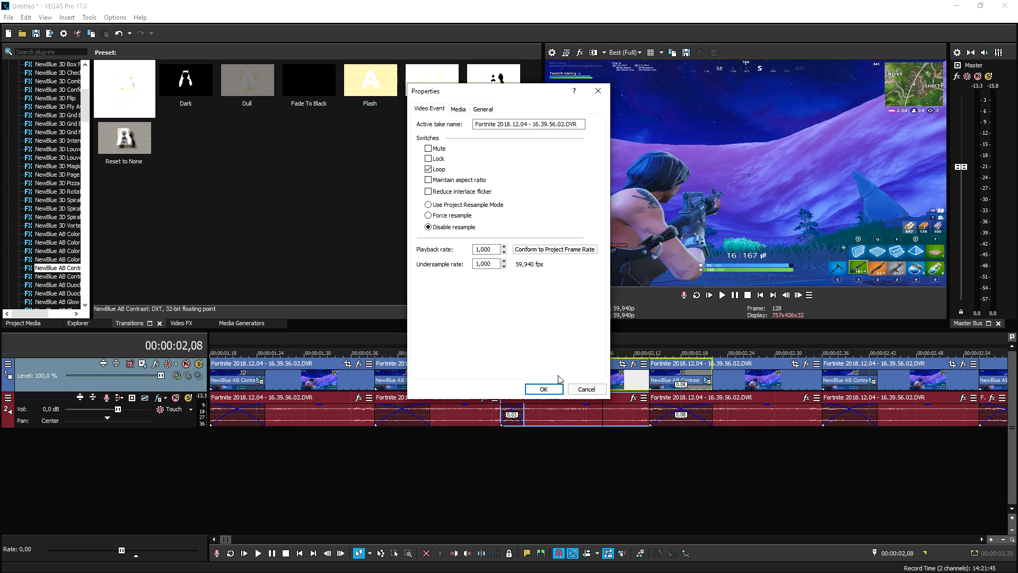
left_click(544, 388)
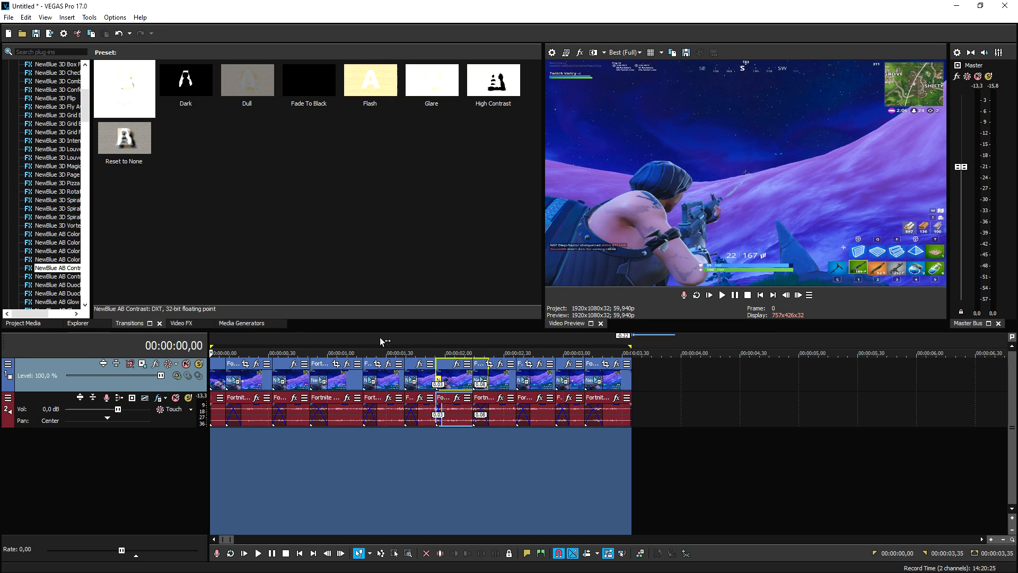
mouse_move(430, 332)
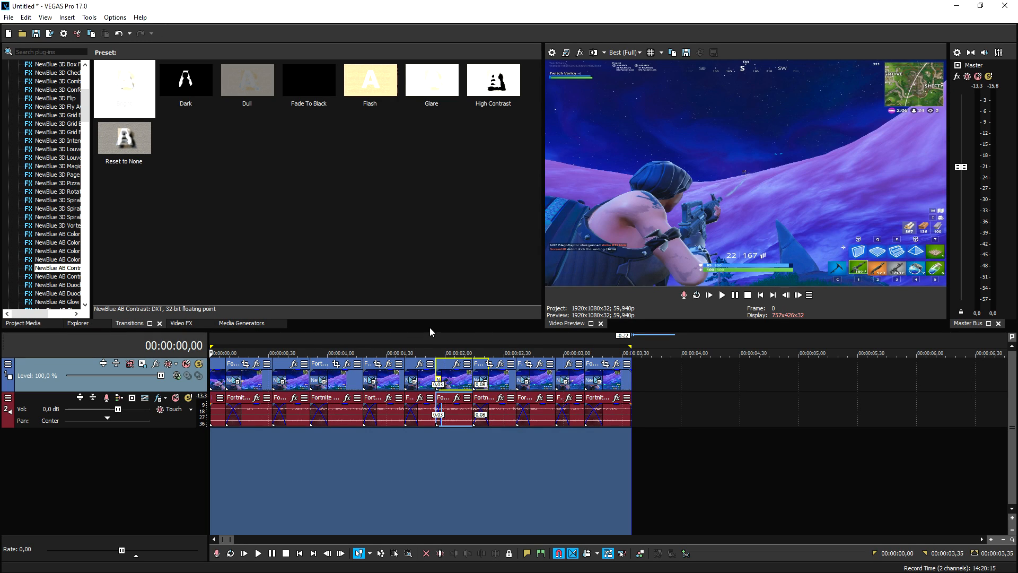